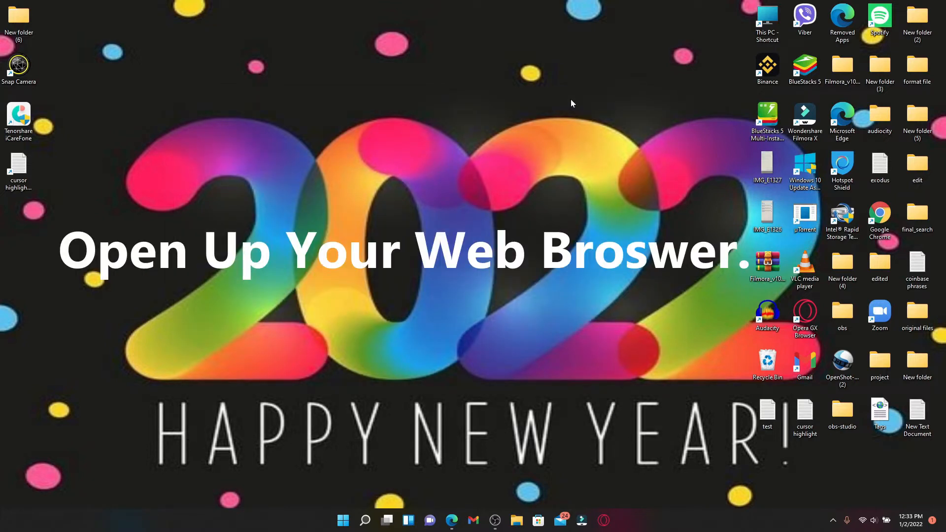
pyautogui.click(451, 521)
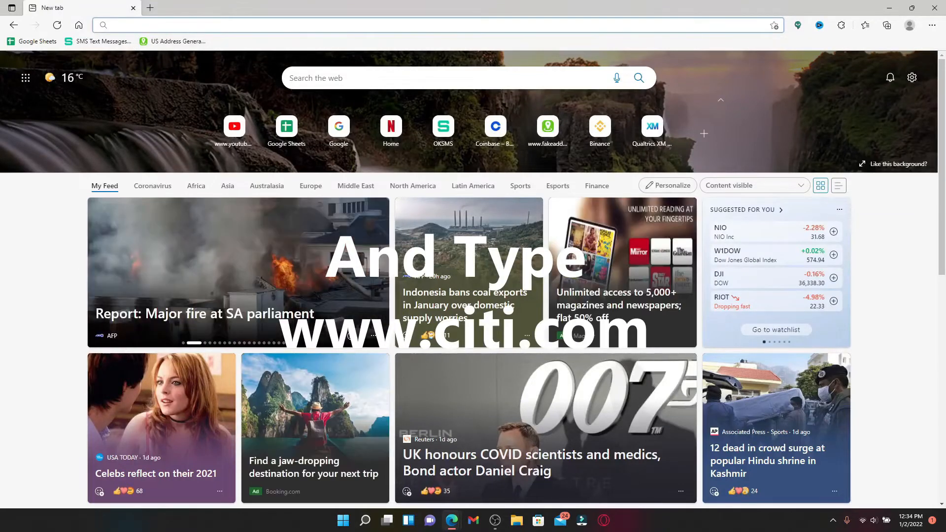
pyautogui.write('www.citi.com')
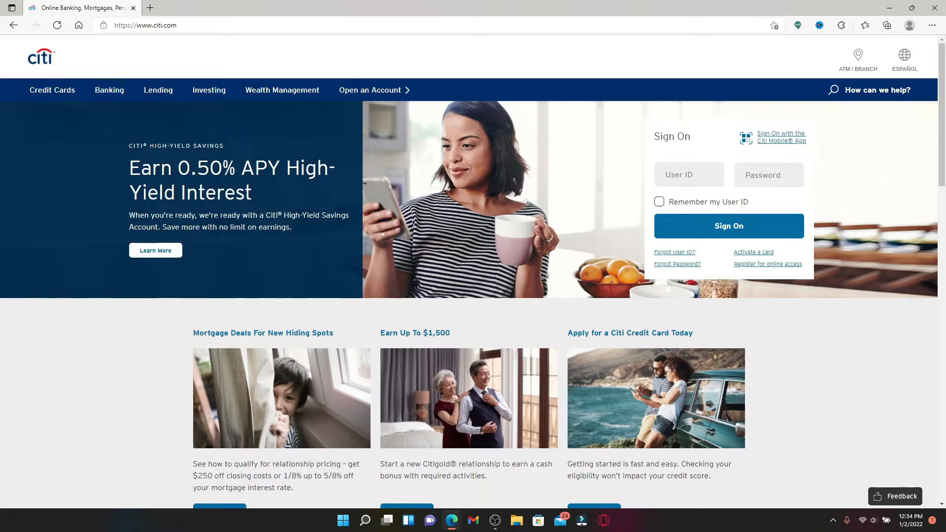
pyautogui.moveTo(833, 232)
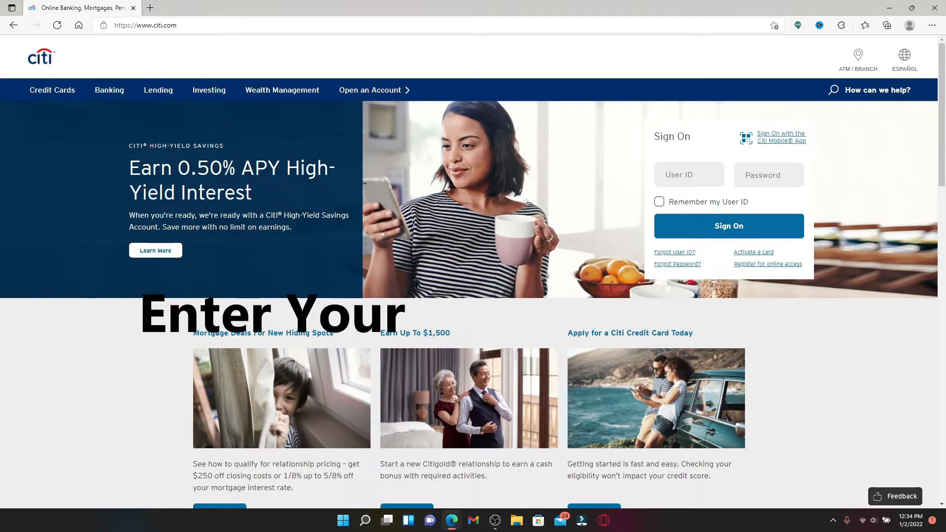
# Enter the user ID and password, and enable remembering the user ID.
pyautogui.write('ru')
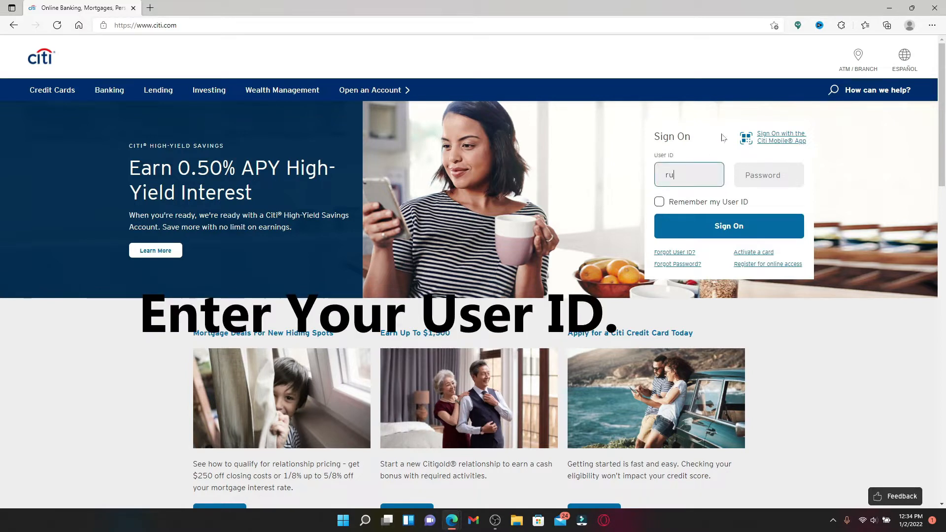
pyautogui.click(769, 175)
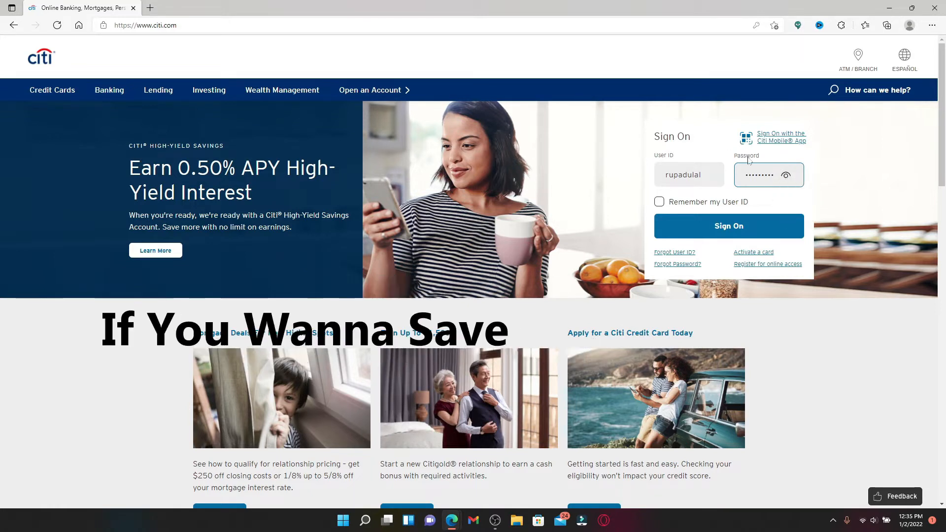
pyautogui.click(659, 202)
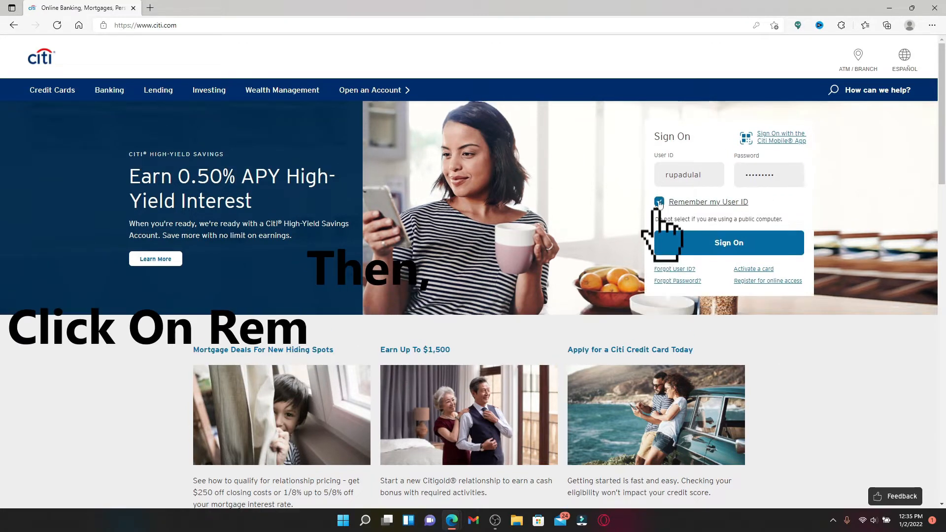
# Toggle the Remember my User ID checkbox, then submit with Sign On.
pyautogui.click(659, 202)
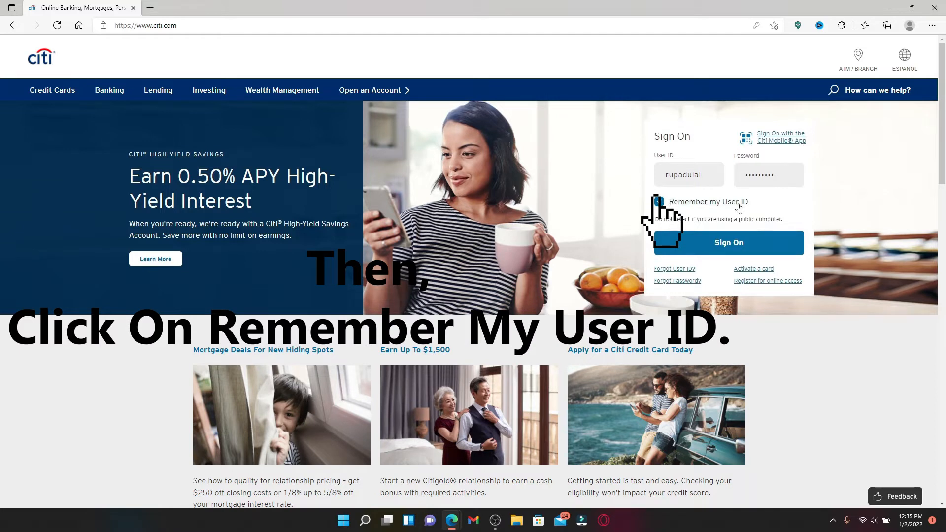
pyautogui.click(658, 202)
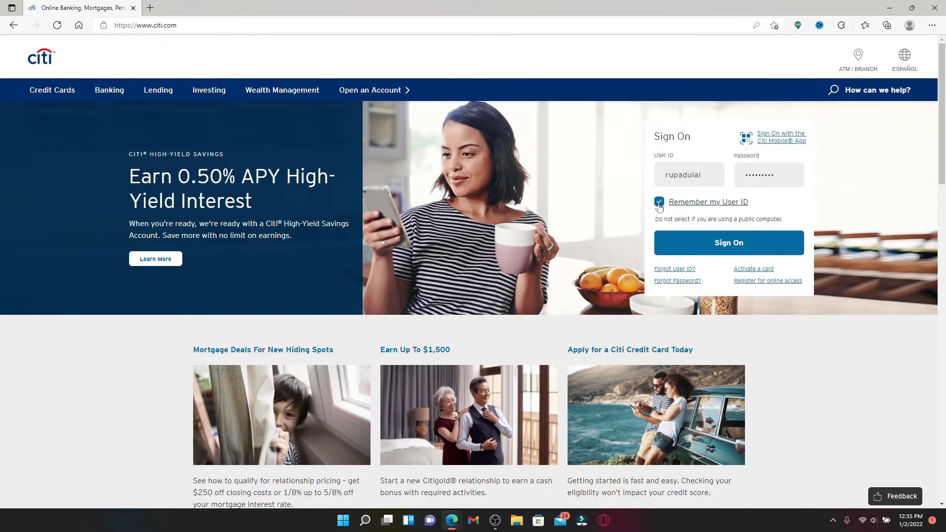
pyautogui.click(659, 202)
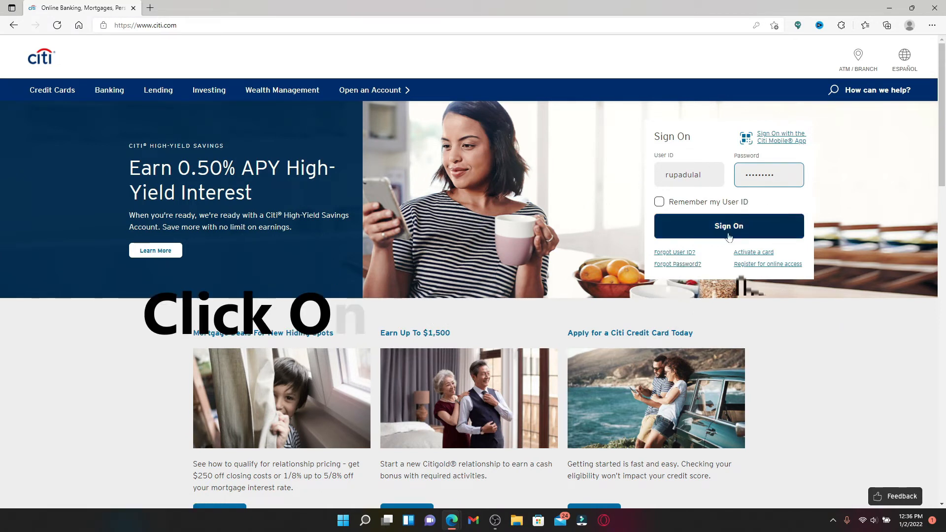
pyautogui.click(728, 226)
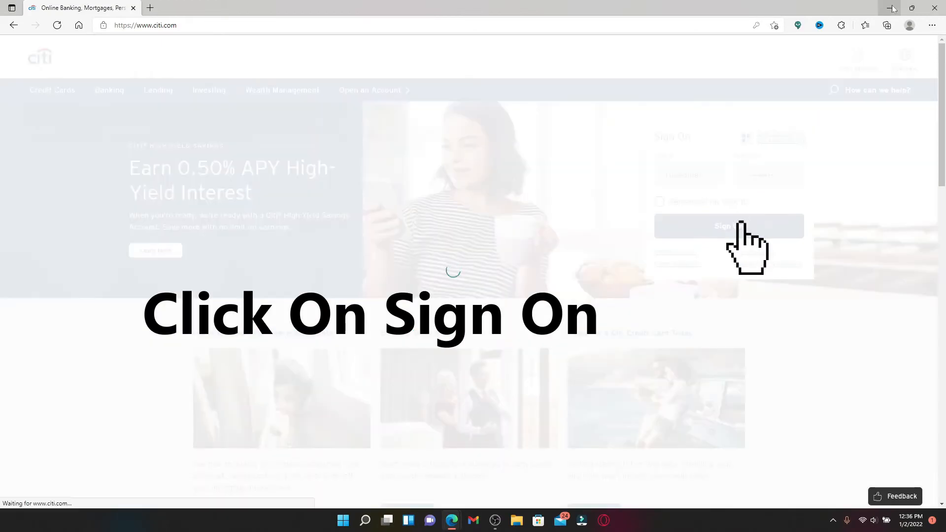